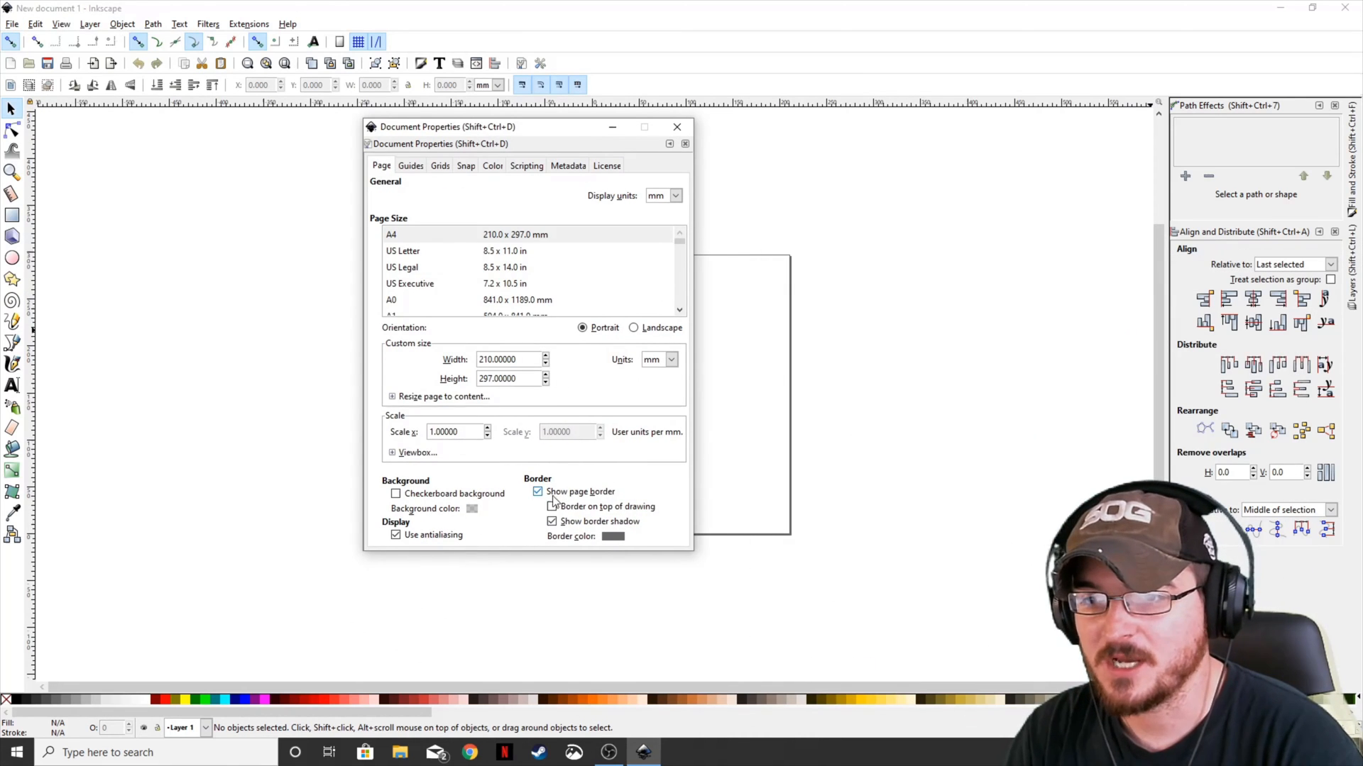
Step: Hide the page border and type 'Text Outline' as a new text object
{"action": "left_click", "coordinate": [676, 127]}
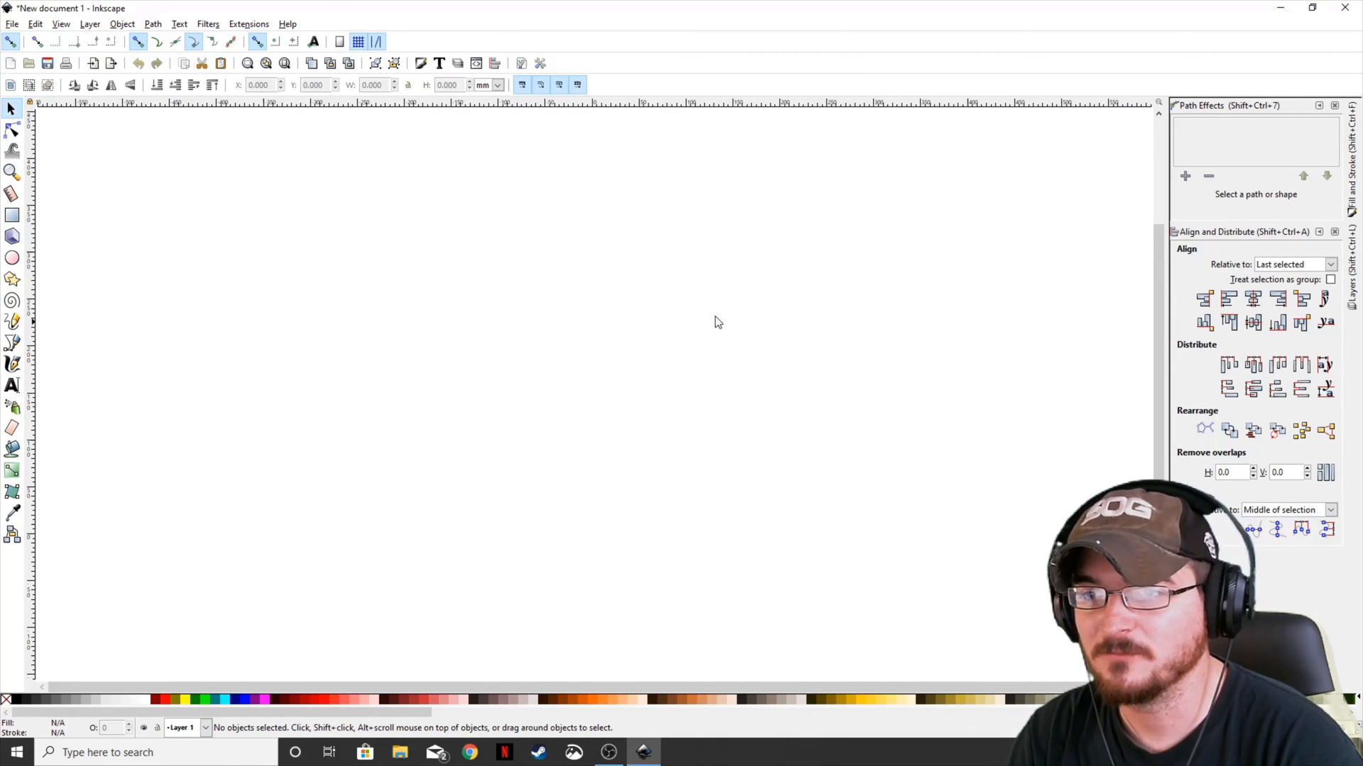
{"action": "left_click", "coordinate": [12, 385]}
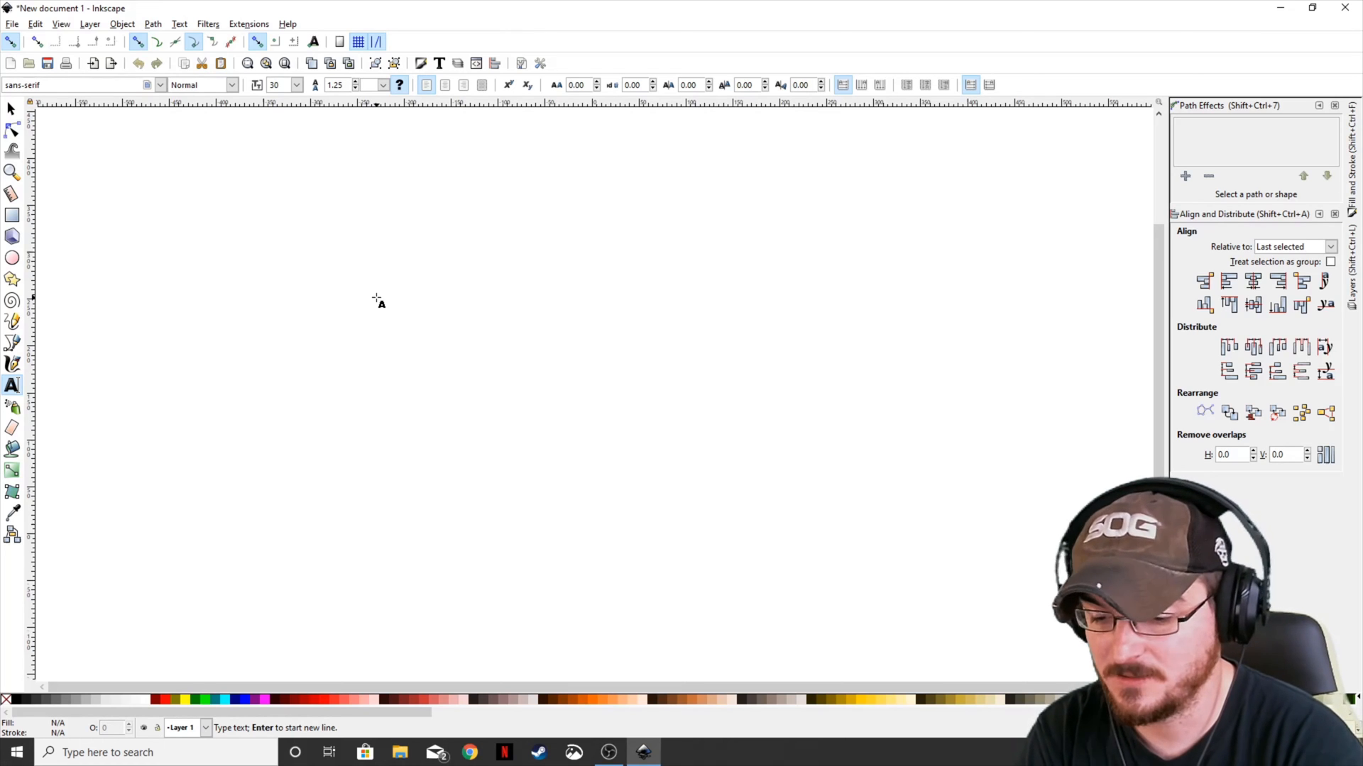
{"action": "type", "text": "text"}
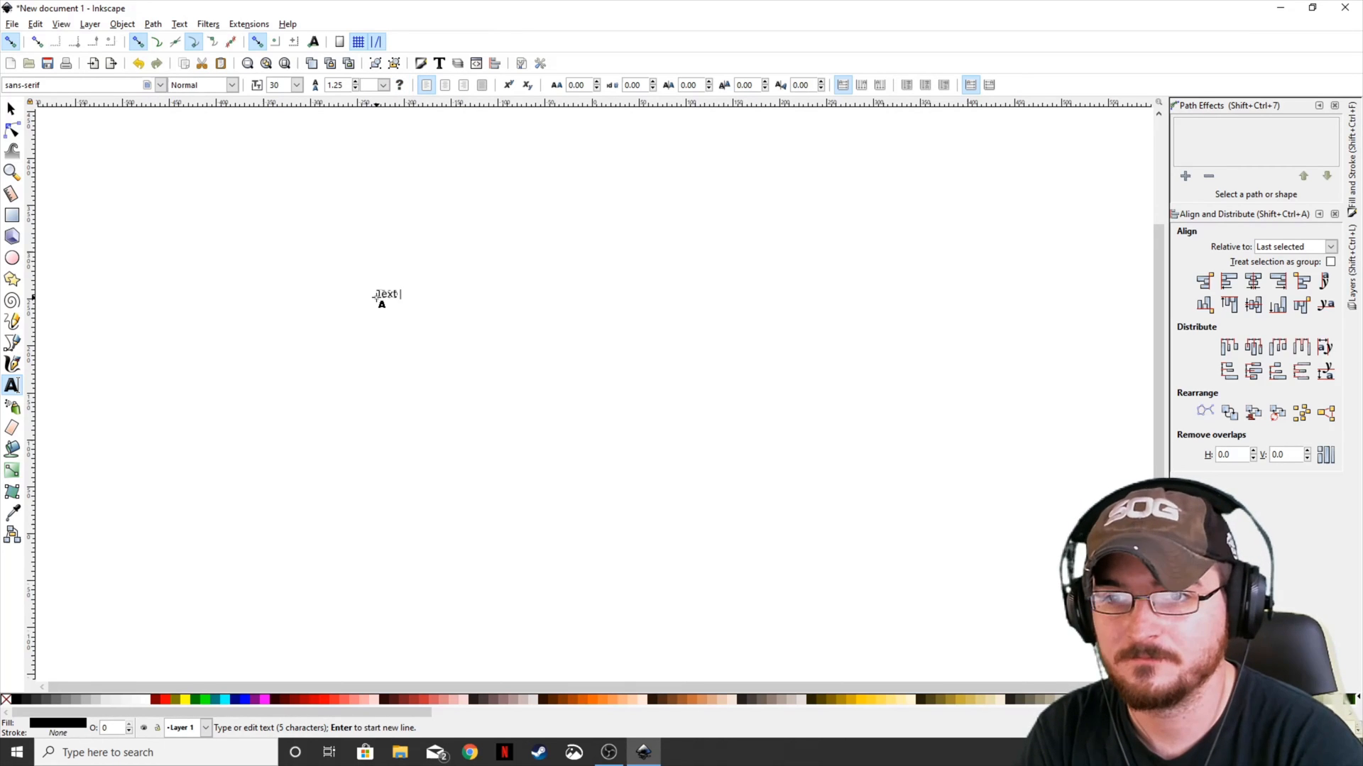
{"action": "type", "text": "Text Outline"}
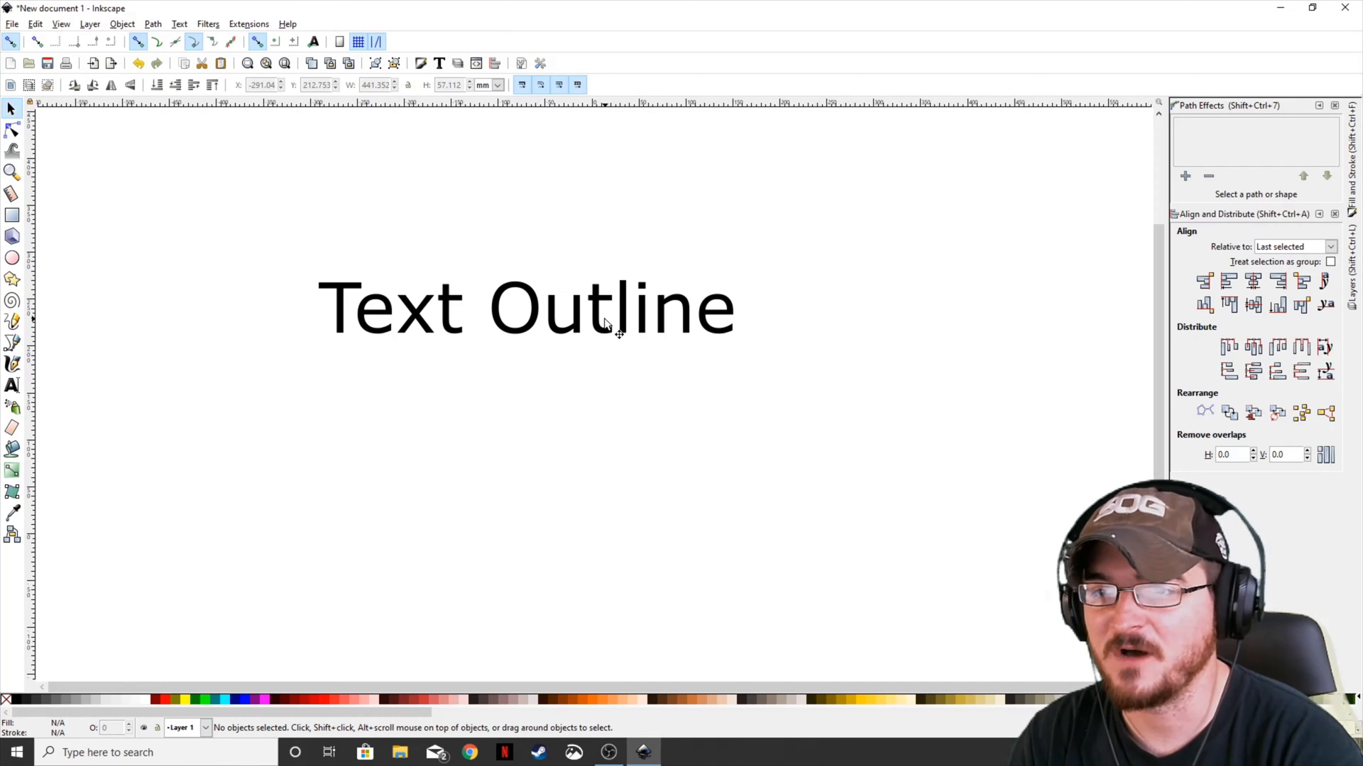
Step: Set the 'Text Outline' text in the heavy AcmeFont typeface
{"action": "left_click", "coordinate": [522, 306]}
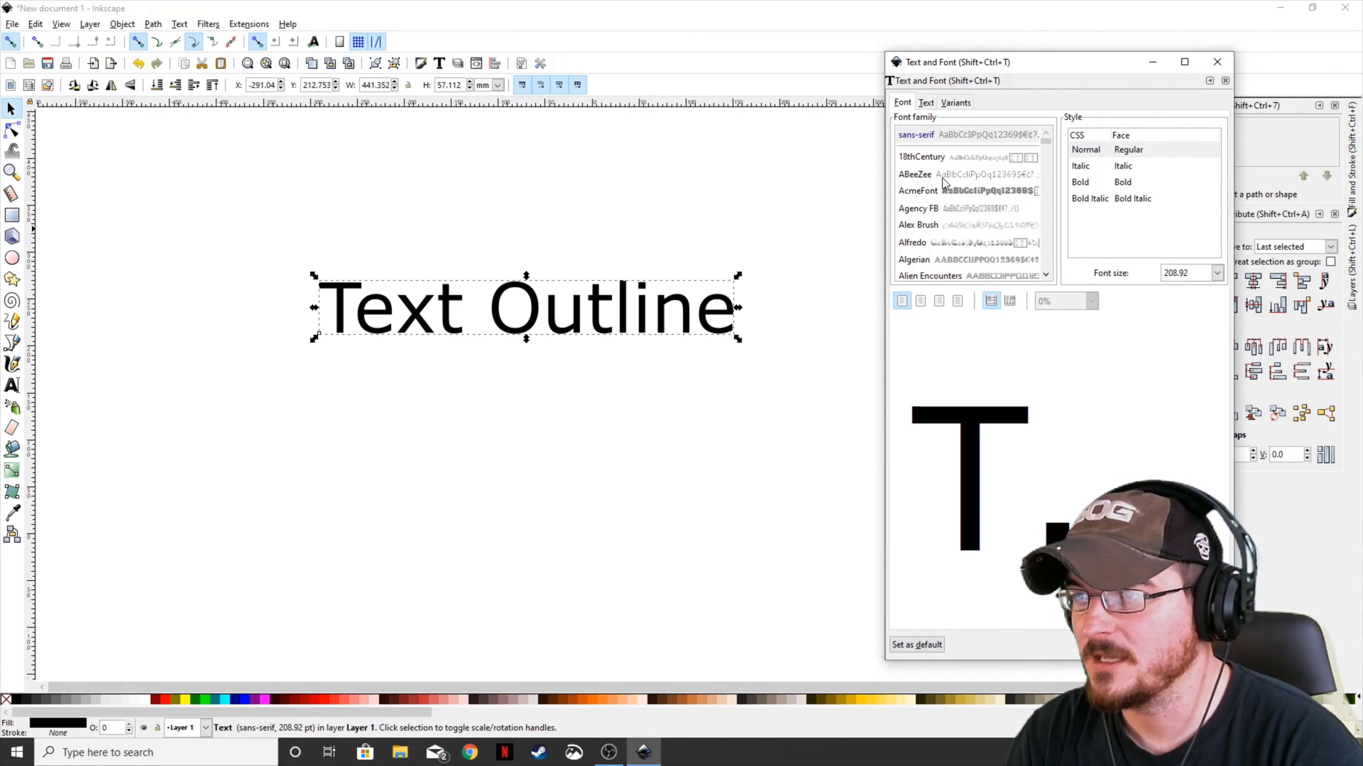
{"action": "left_click", "coordinate": [918, 190]}
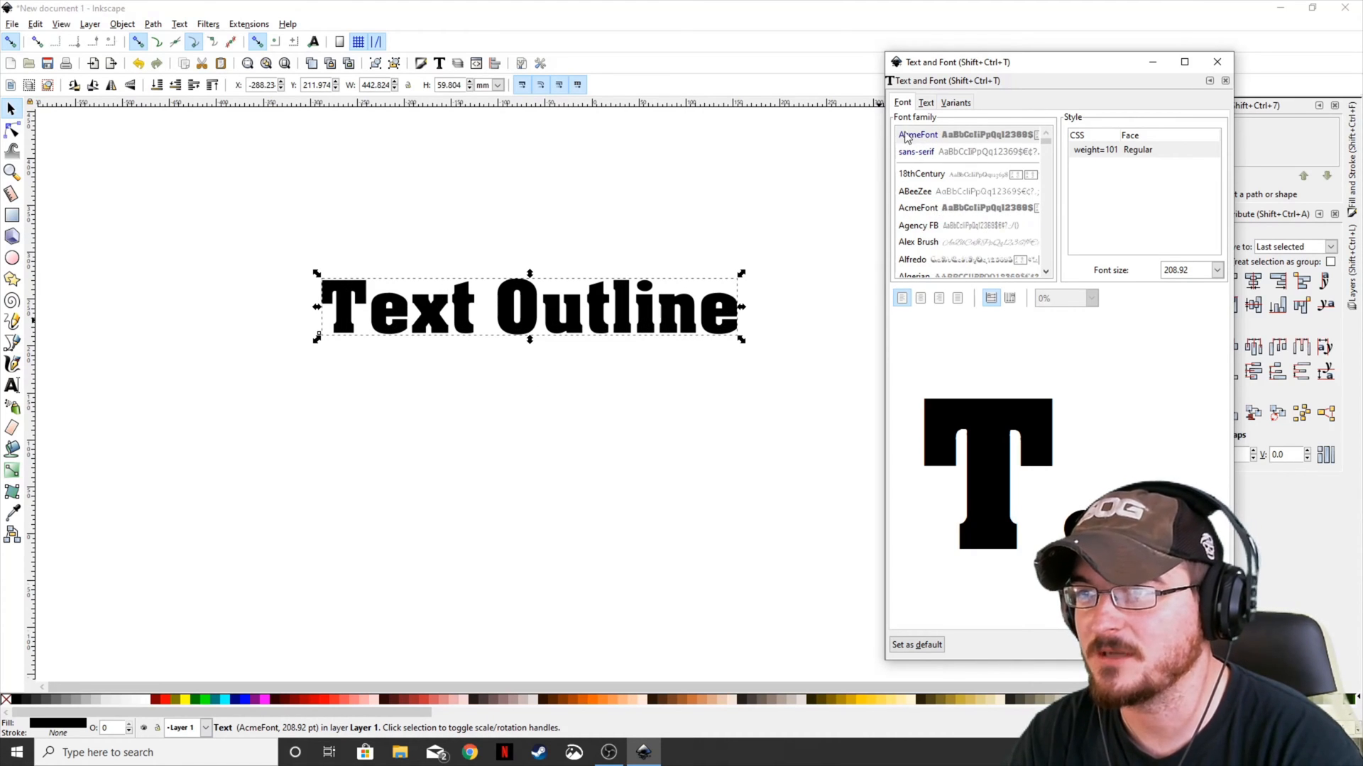
{"action": "left_click", "coordinate": [1216, 61]}
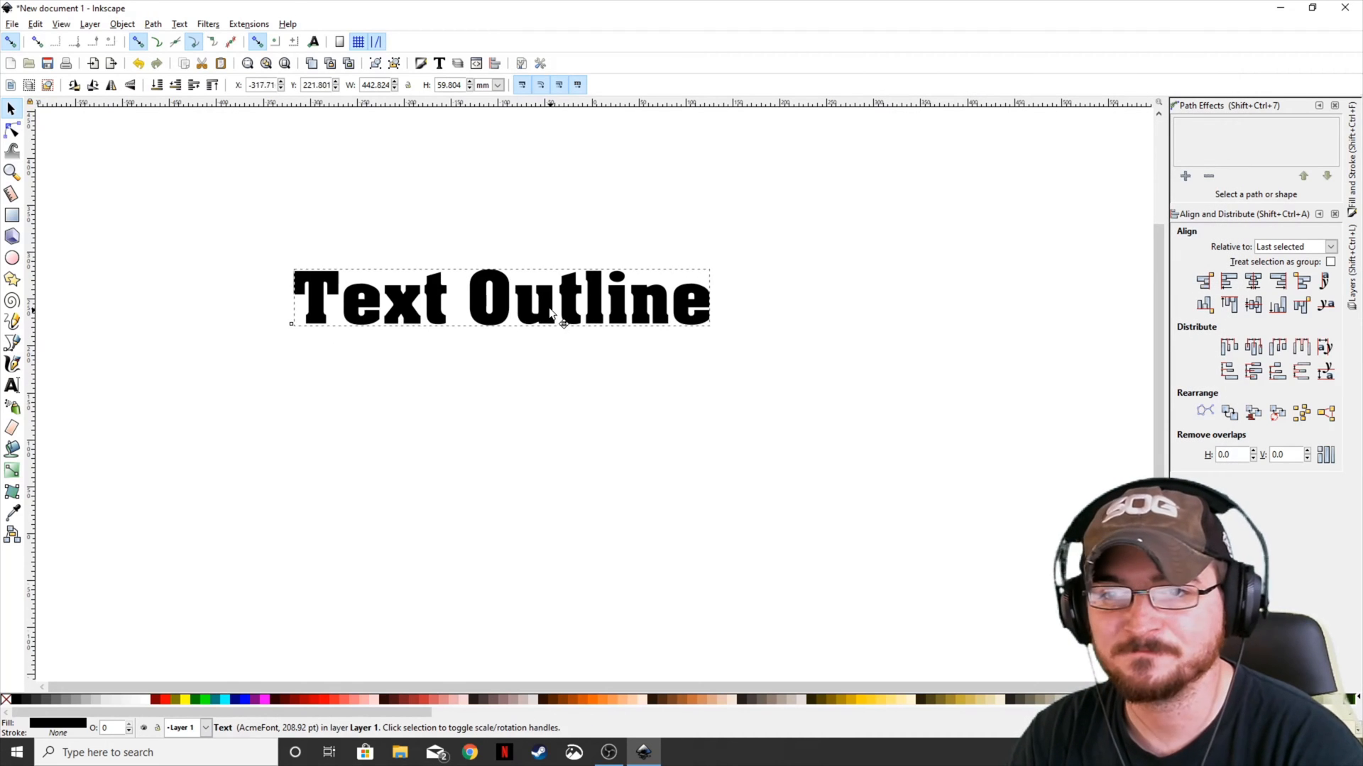
Step: Move 'Text Outline' up-left and give it a flat green stroke
{"action": "left_click_drag", "start_coordinate": [499, 299], "coordinate": [487, 278]}
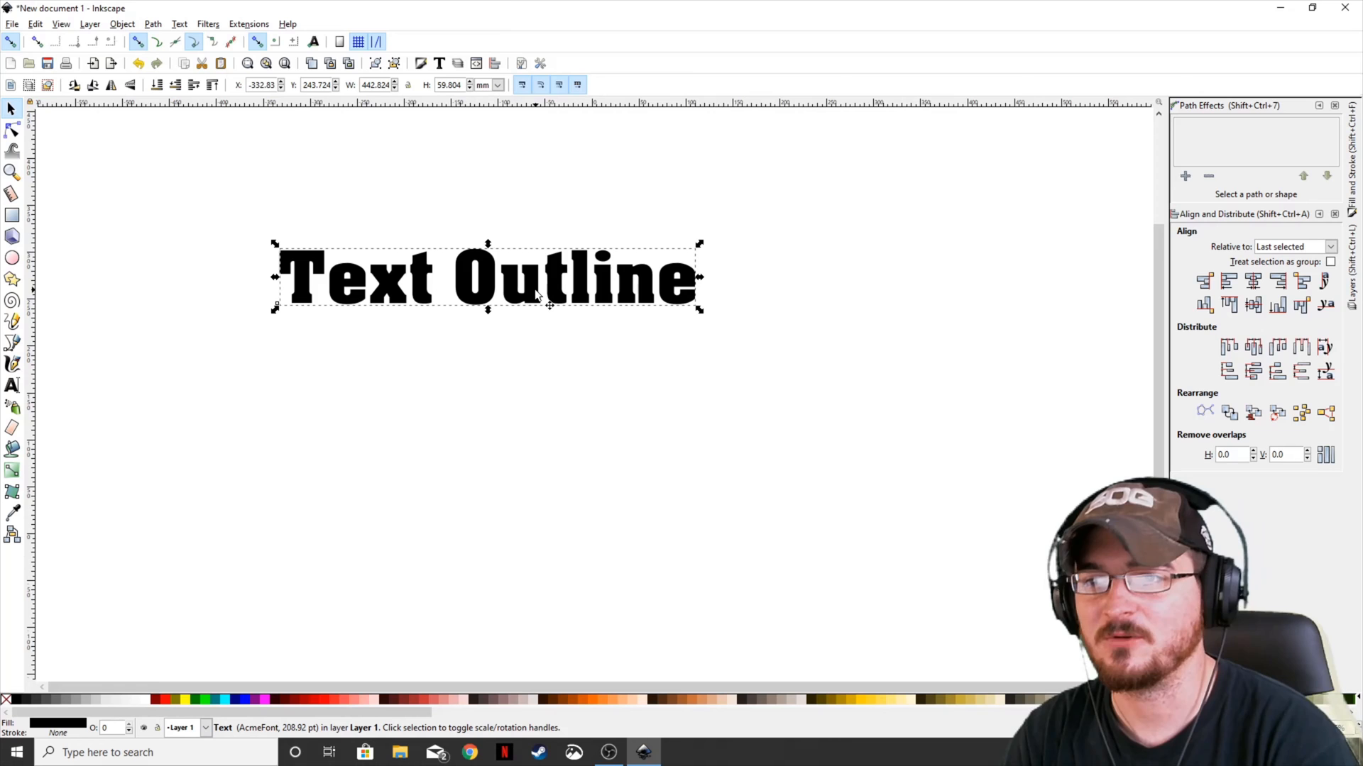
{"action": "mouse_move", "coordinate": [707, 382]}
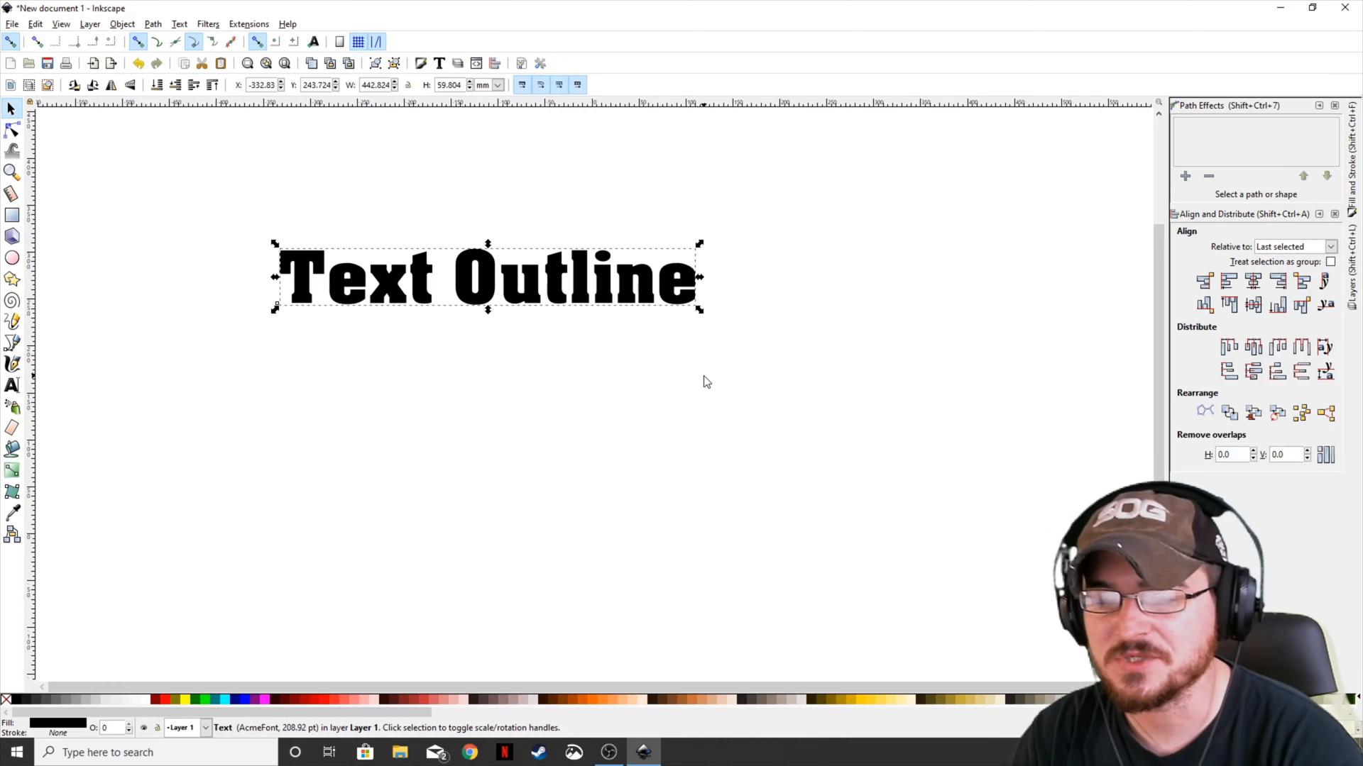
{"action": "mouse_move", "coordinate": [554, 289]}
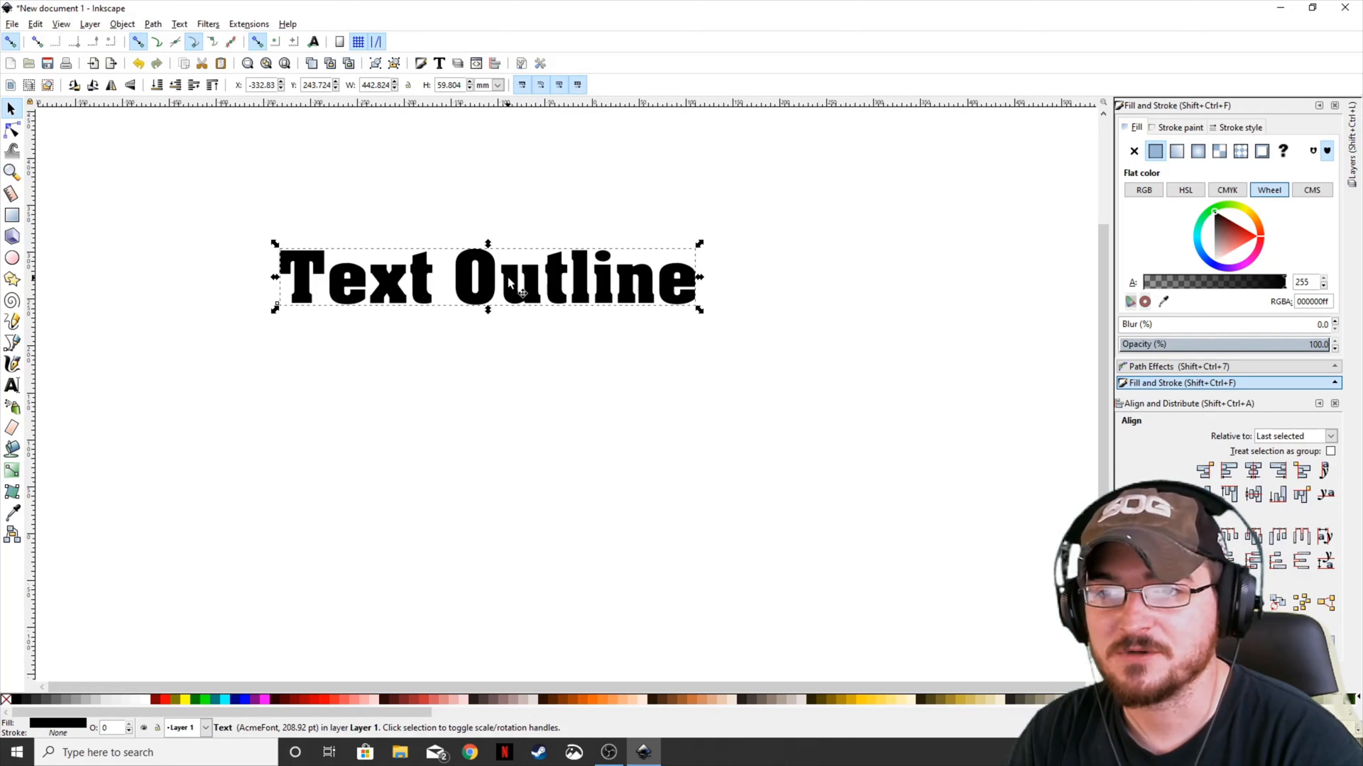
{"action": "left_click", "coordinate": [1180, 128]}
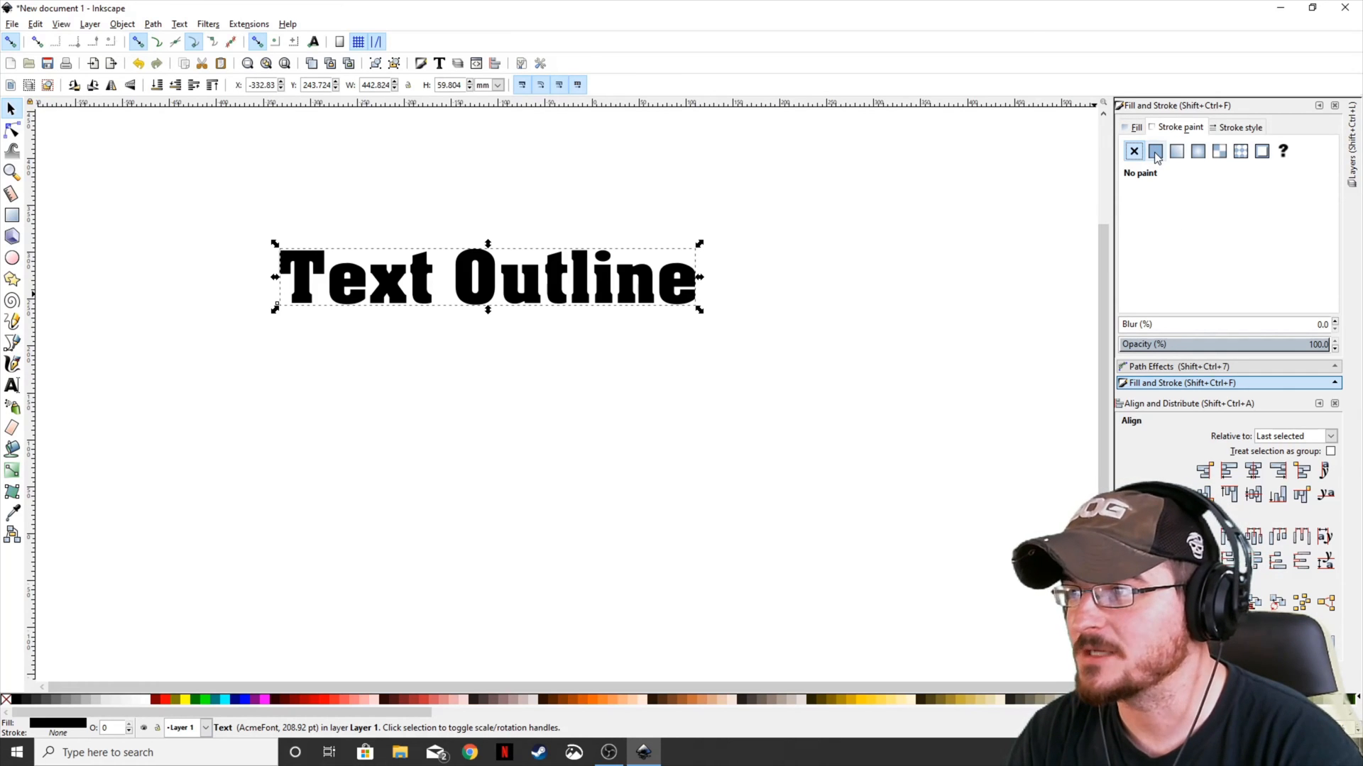
{"action": "left_click", "coordinate": [1156, 150]}
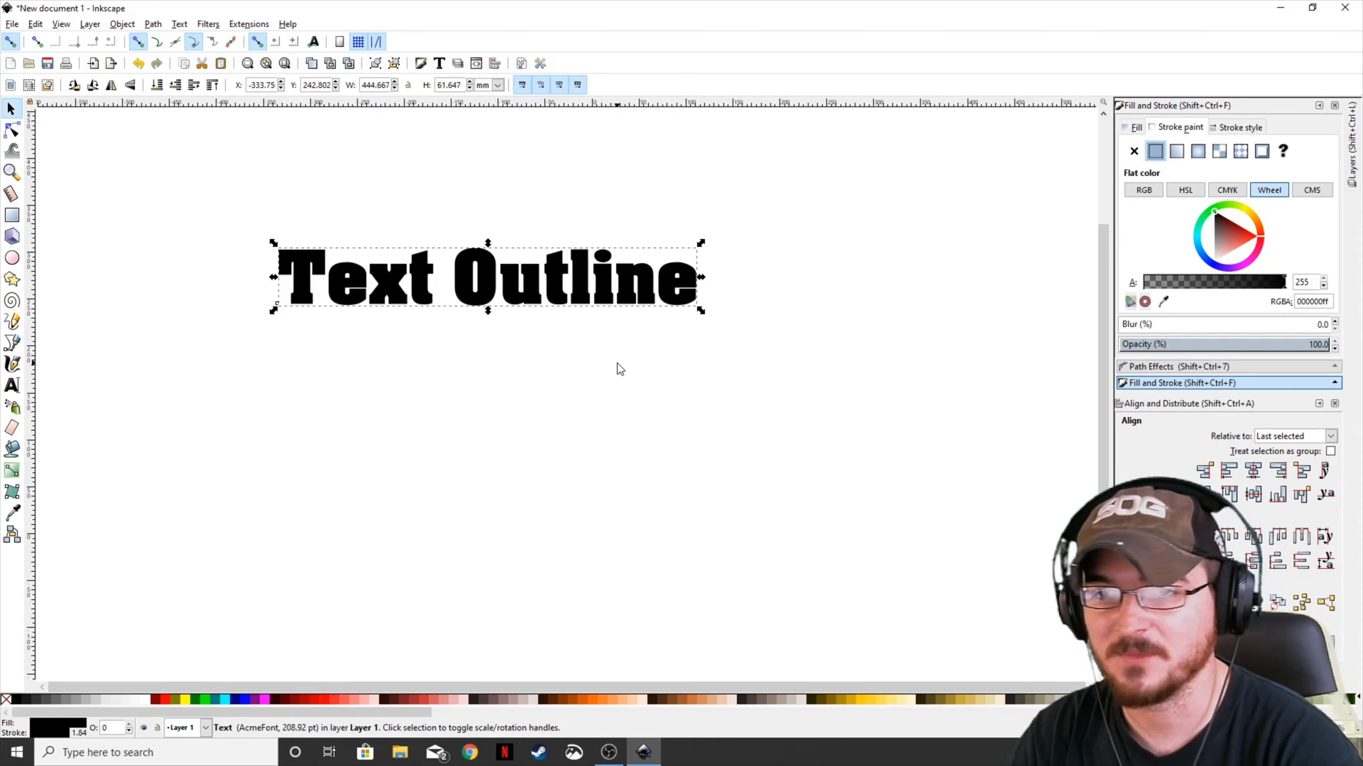
{"action": "mouse_move", "coordinate": [1170, 294]}
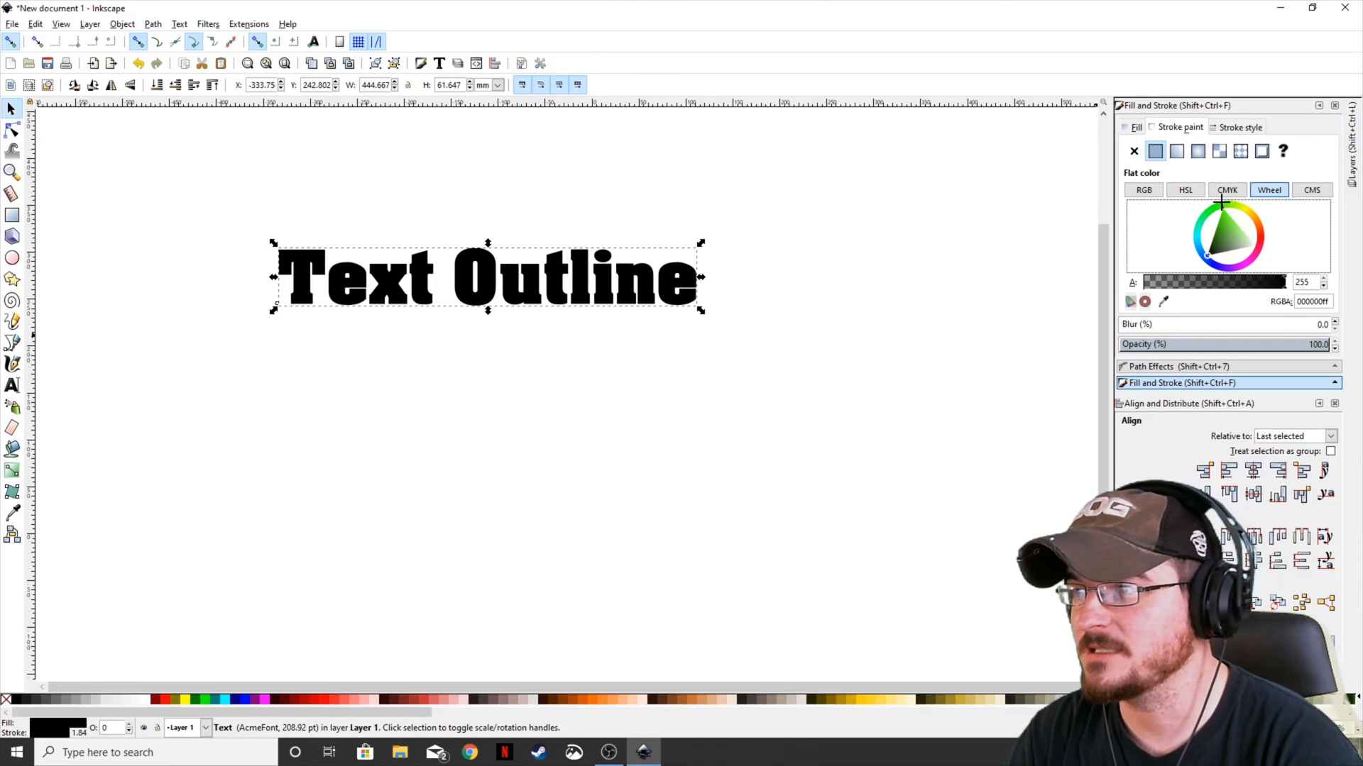
{"action": "left_click", "coordinate": [1224, 230]}
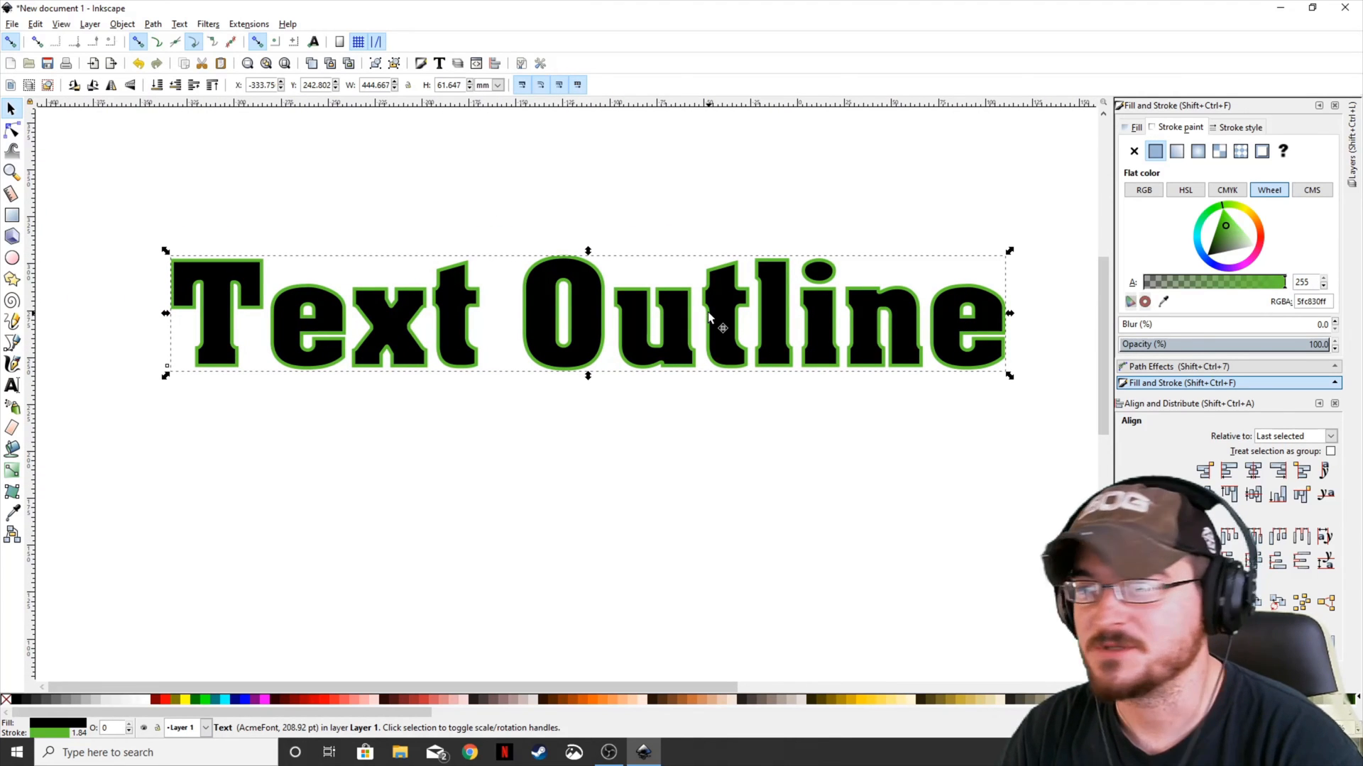
Step: Set the green stroke width to 10.000 px with a bevel join
{"action": "left_click", "coordinate": [1239, 127]}
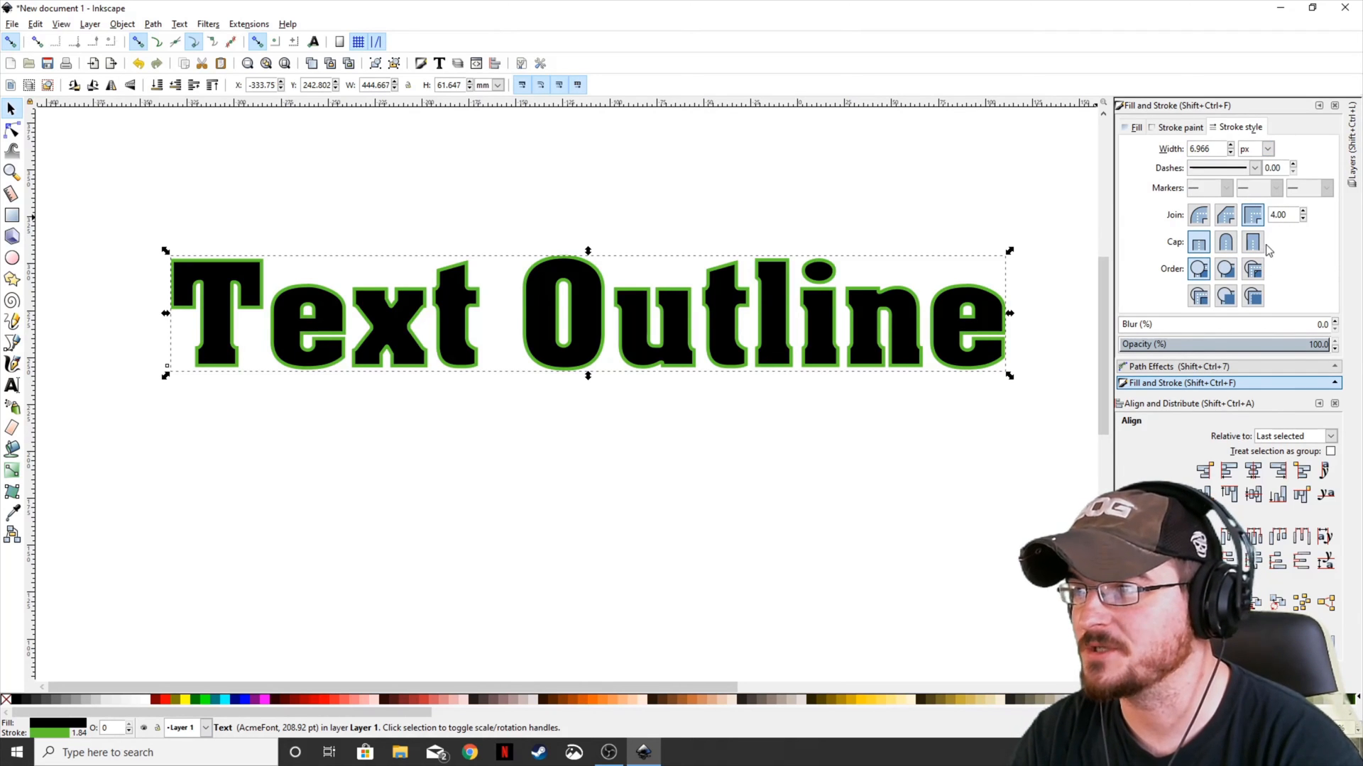
{"action": "type", "text": "10.000"}
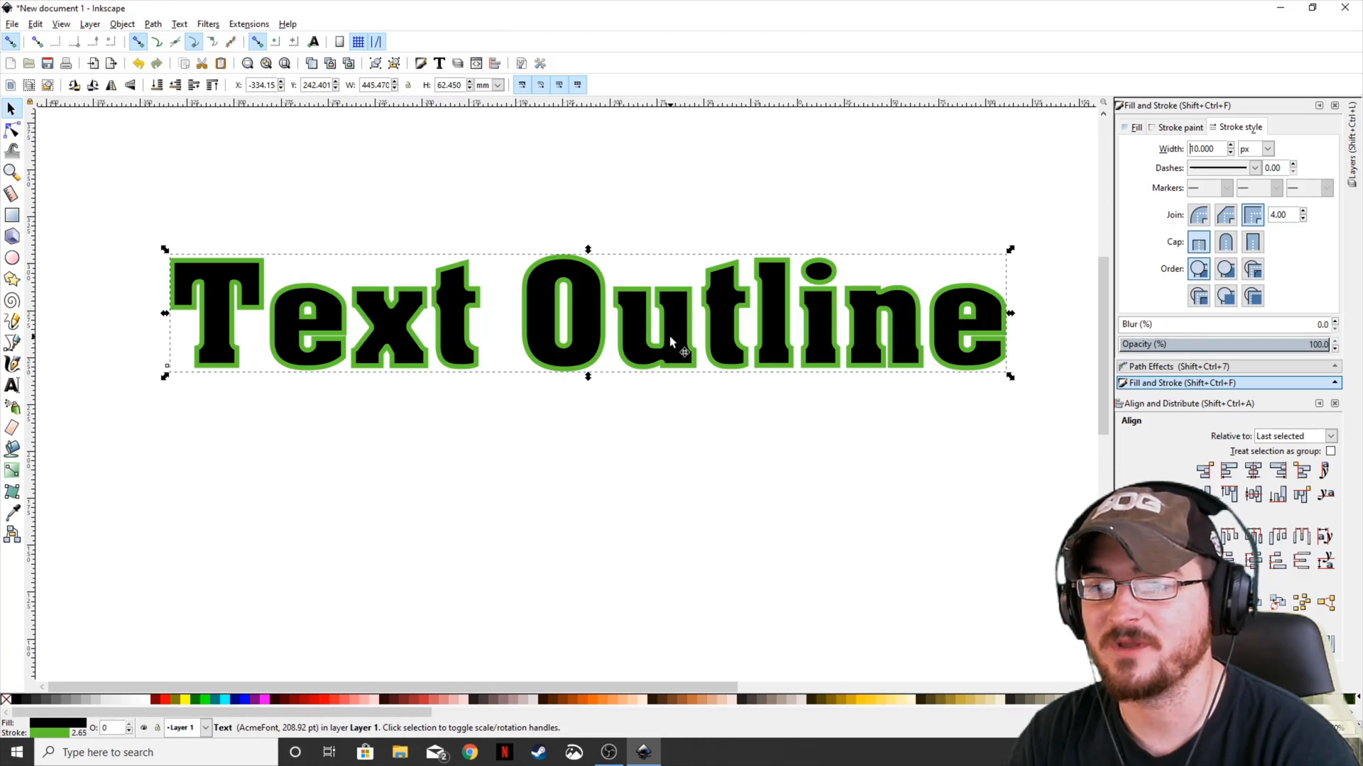
{"action": "mouse_move", "coordinate": [1294, 269]}
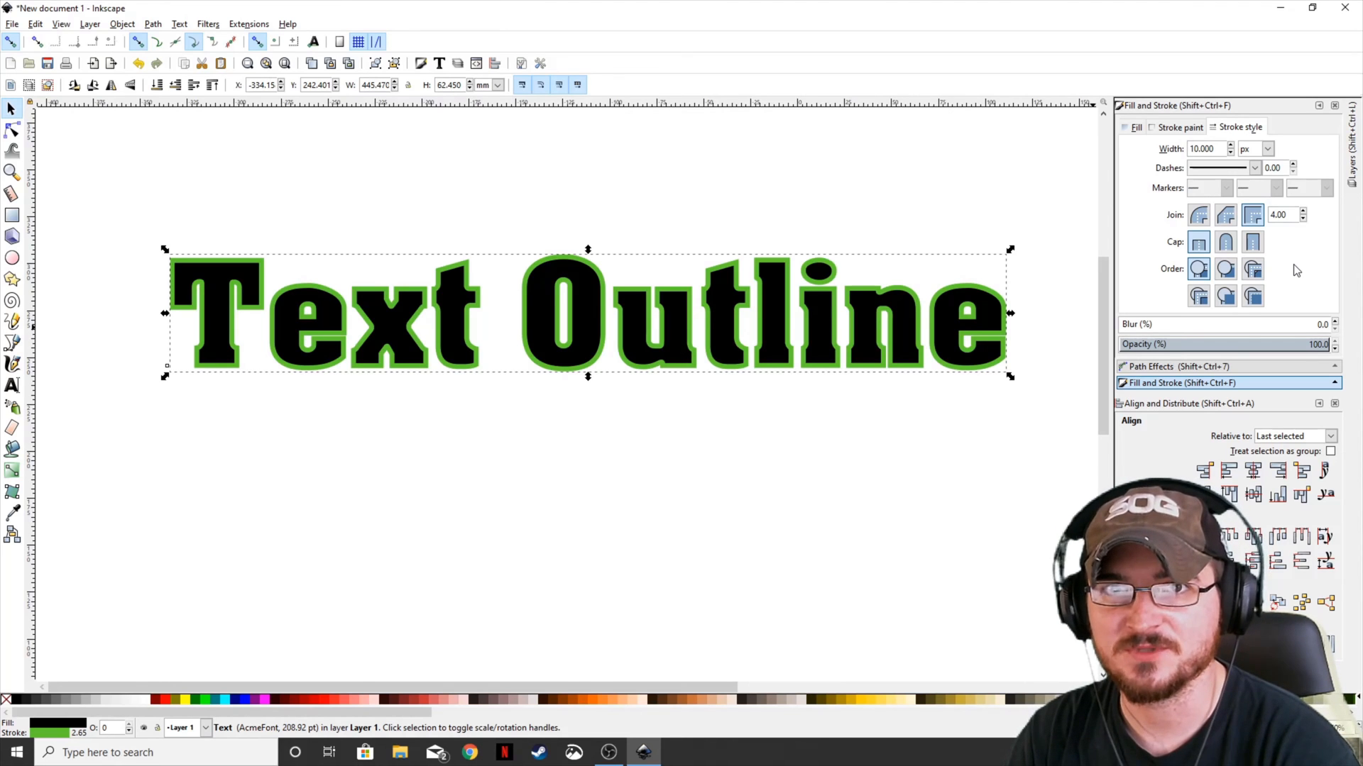
{"action": "mouse_move", "coordinate": [1230, 231]}
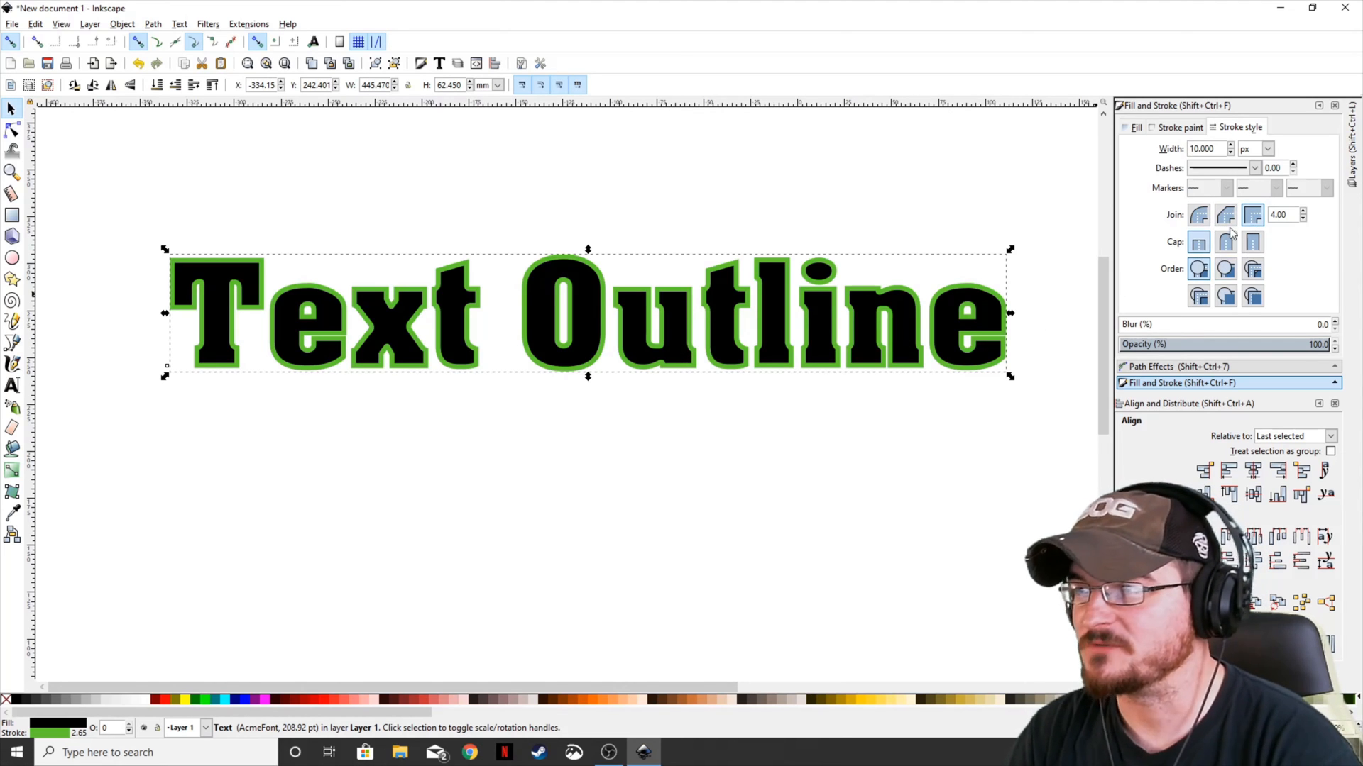
{"action": "left_click", "coordinate": [1224, 215]}
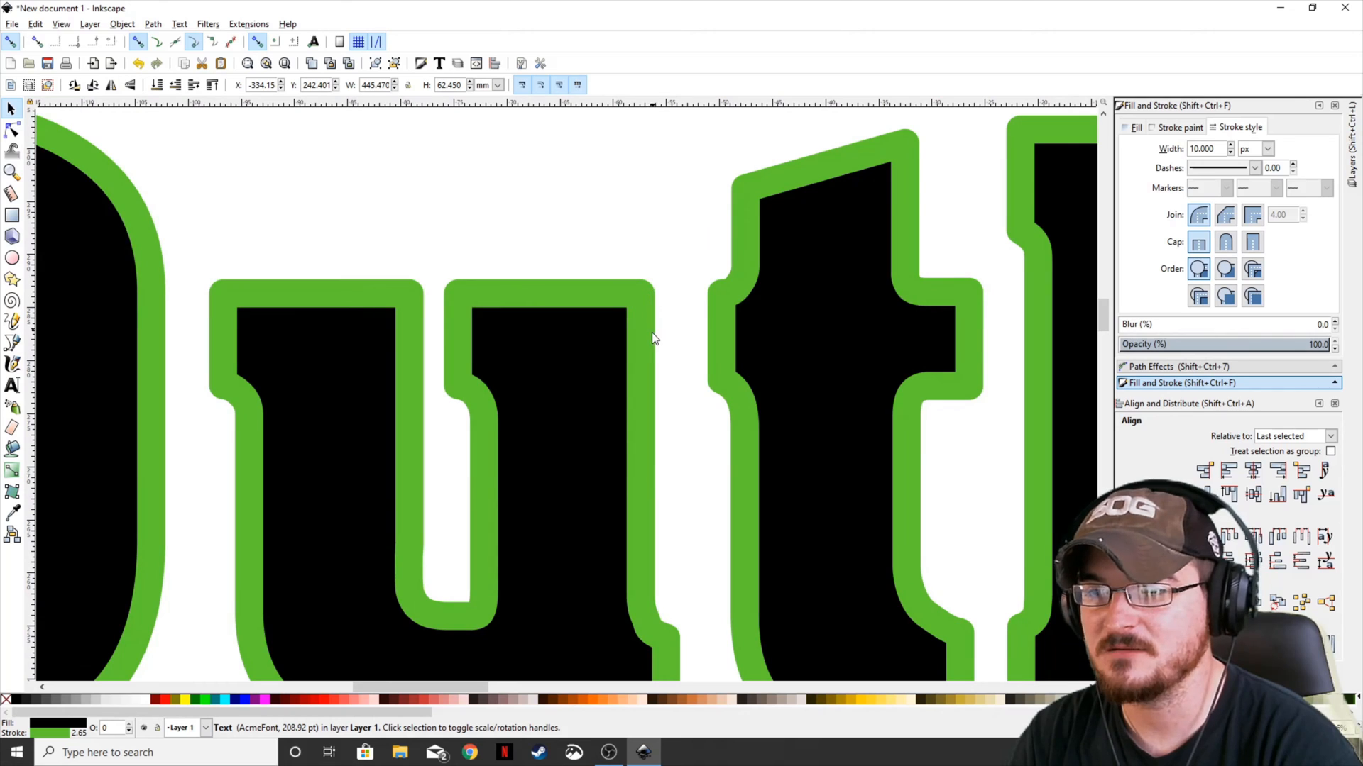
Step: Switch the green outline's corner joins to round in Stroke style
{"action": "left_click", "coordinate": [1199, 215]}
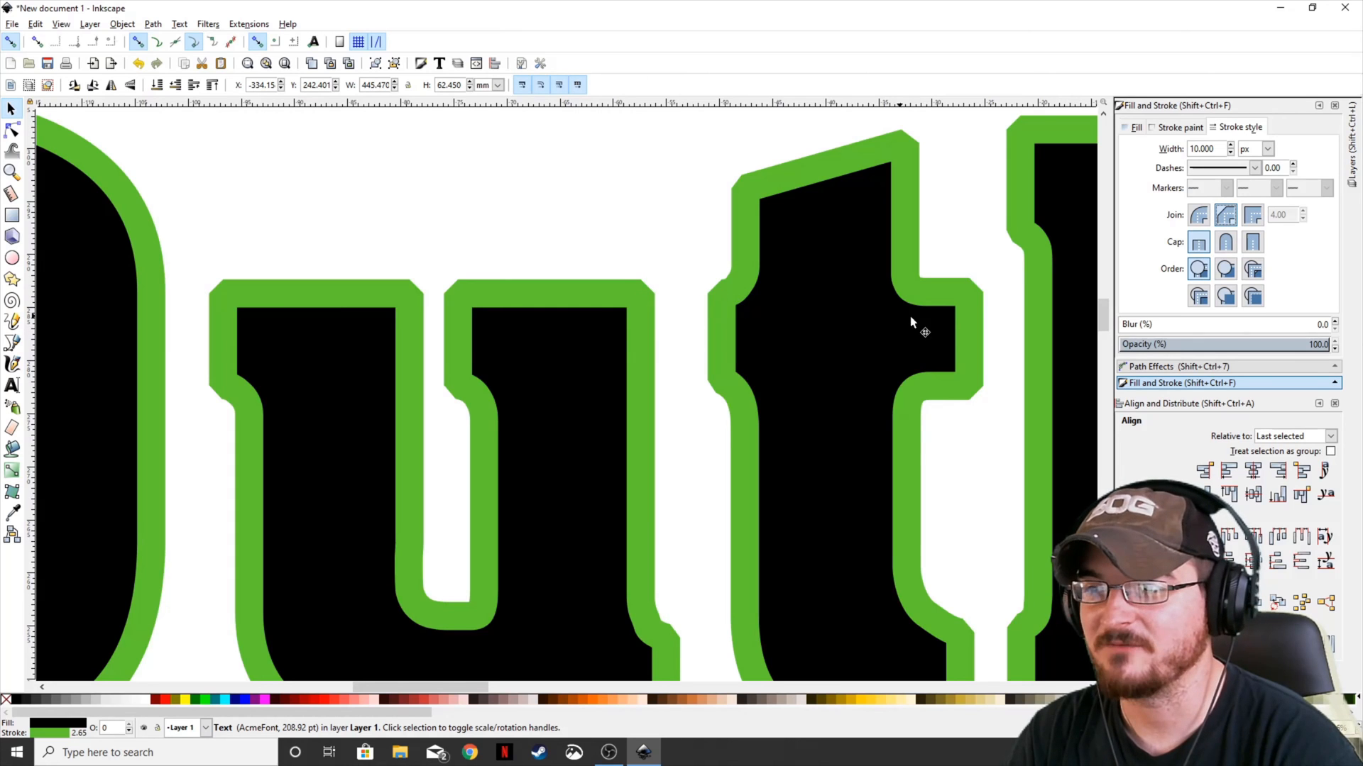
{"action": "left_click", "coordinate": [1252, 214]}
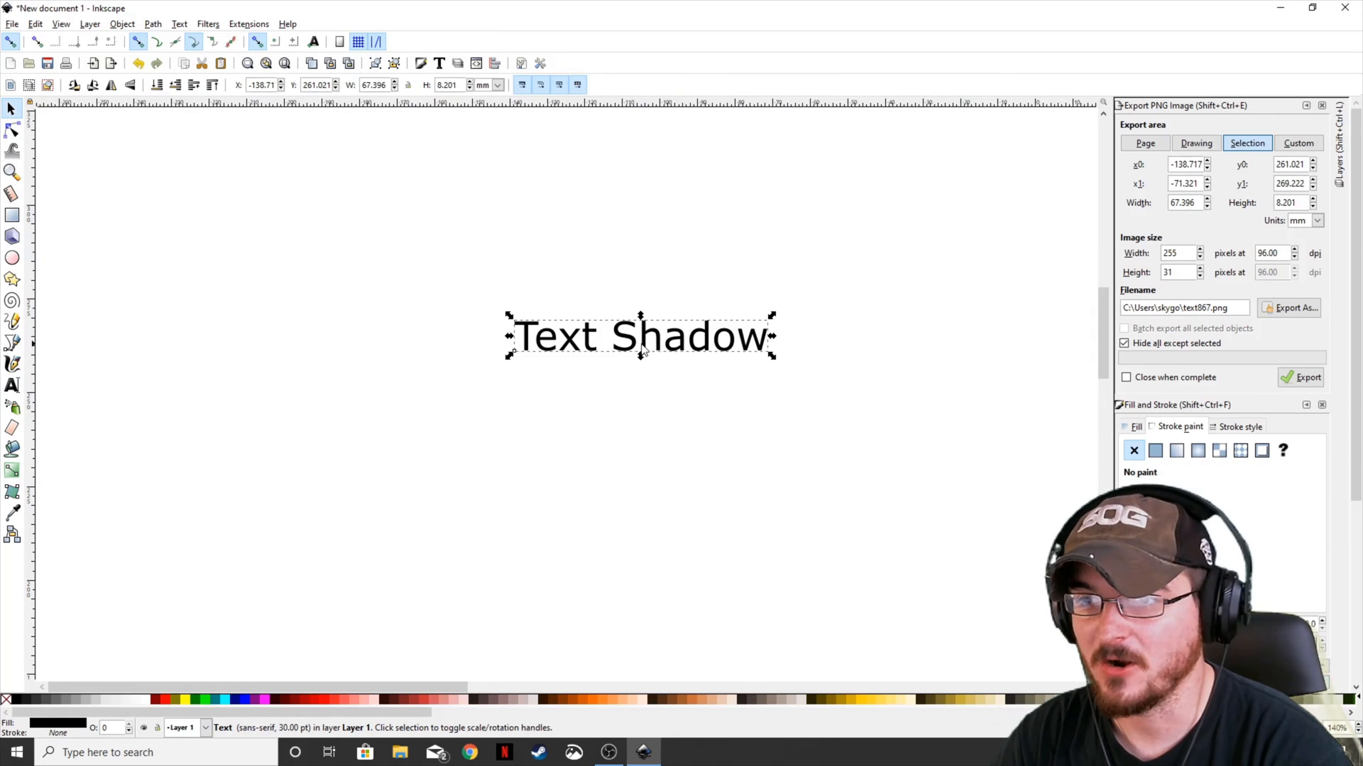
Step: Move 'Text Shadow' up-left, make a Linked Offset of it, and fill it red
{"action": "left_click_drag", "start_coordinate": [642, 336], "coordinate": [591, 326]}
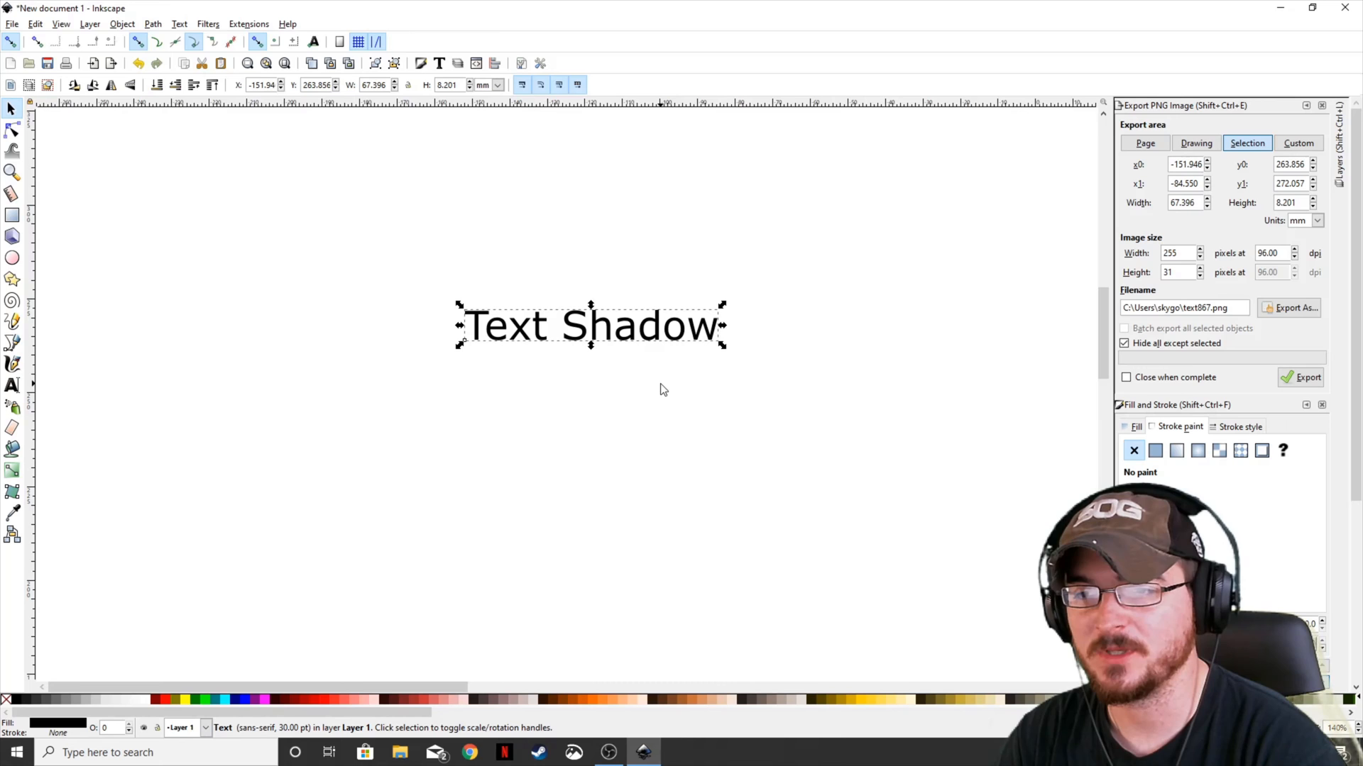
{"action": "mouse_move", "coordinate": [598, 379]}
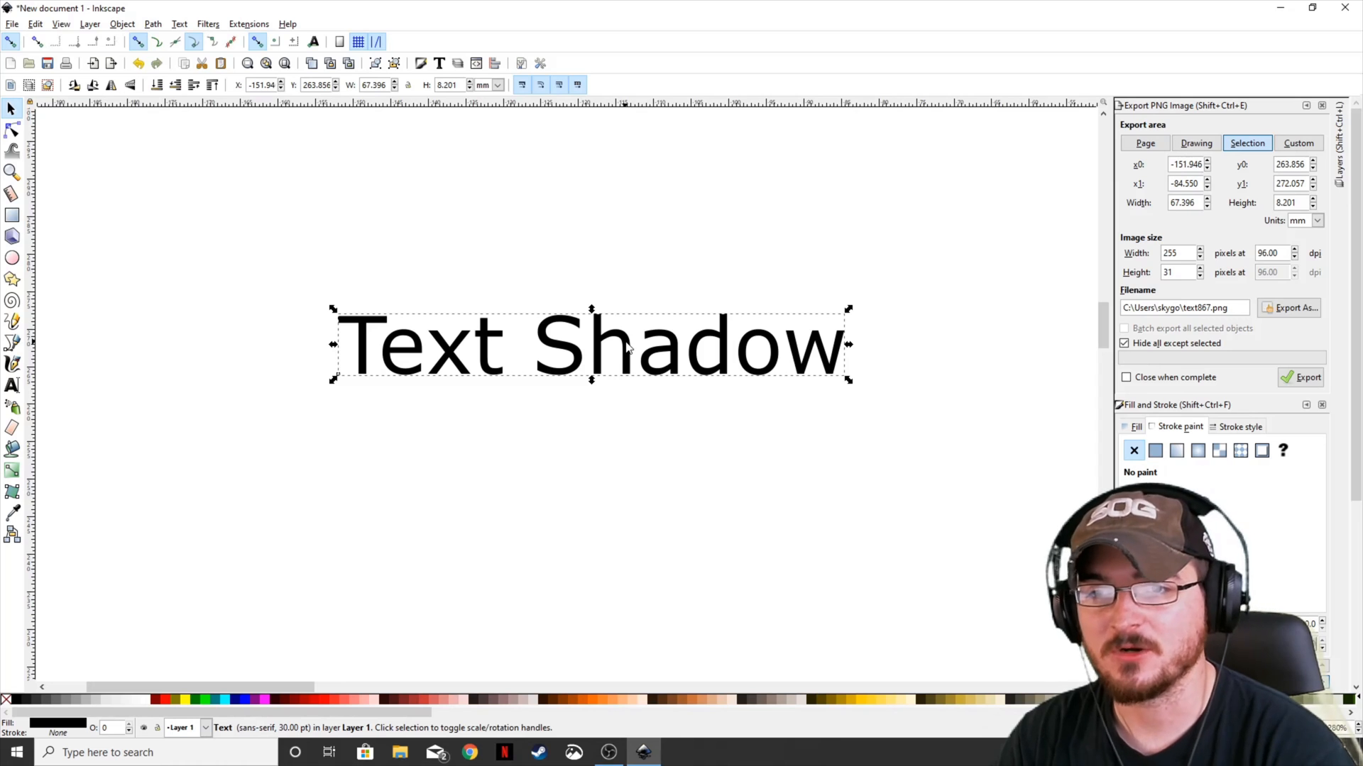
{"action": "left_click", "coordinate": [151, 24]}
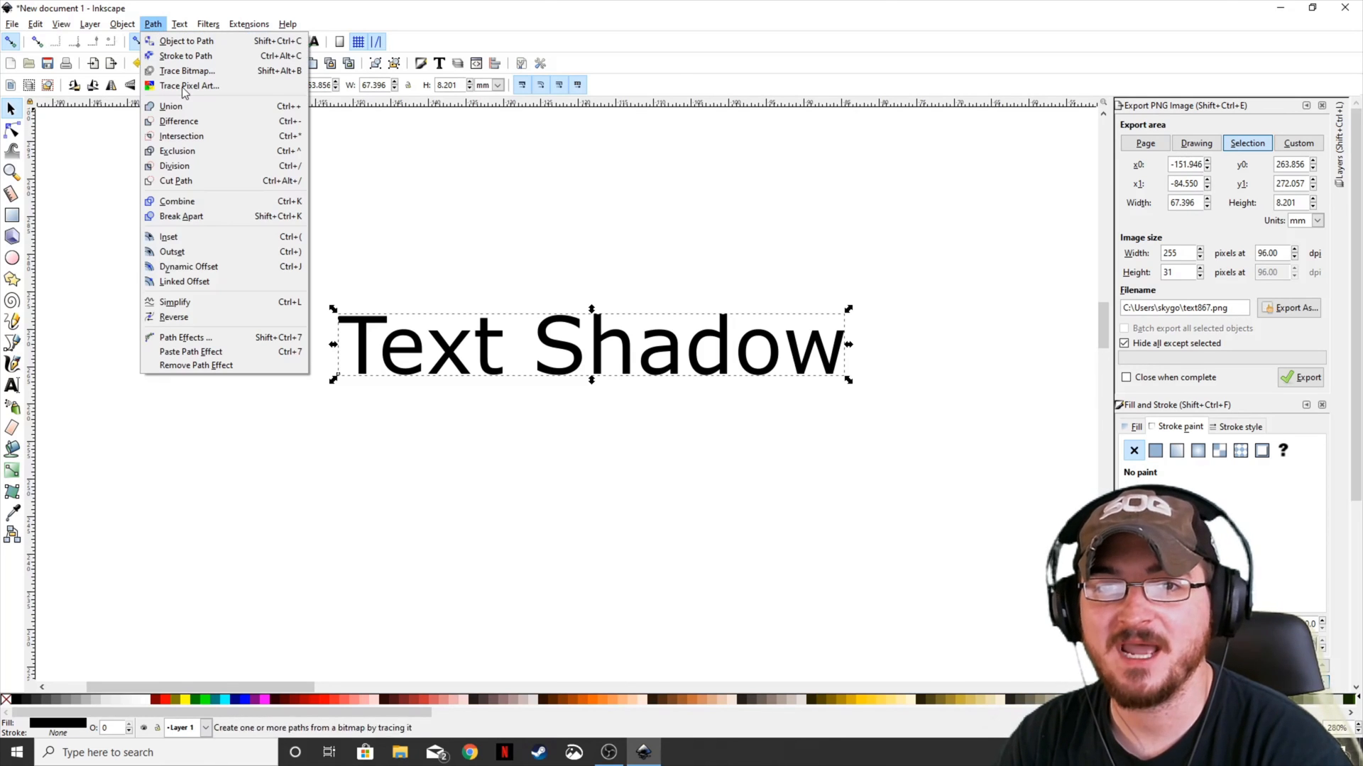
{"action": "left_click", "coordinate": [185, 42]}
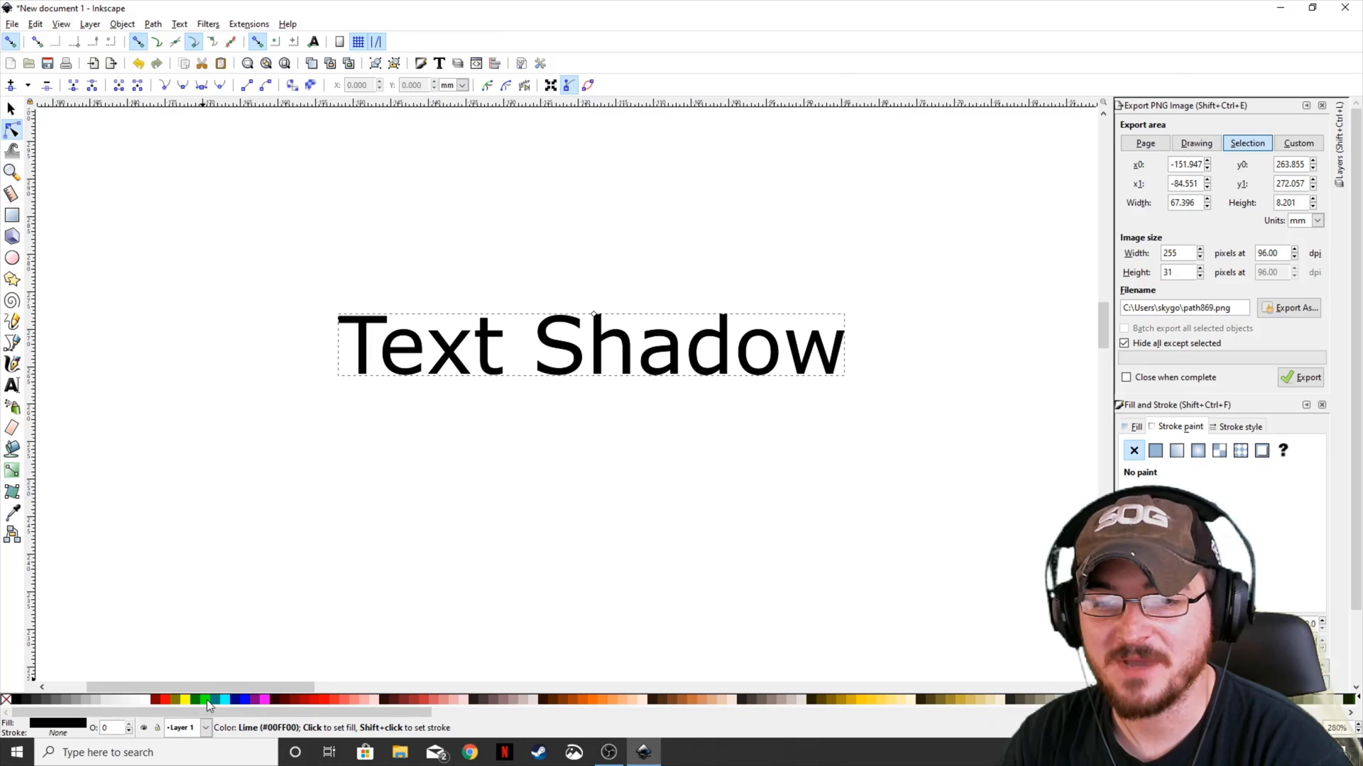
{"action": "left_click", "coordinate": [319, 701]}
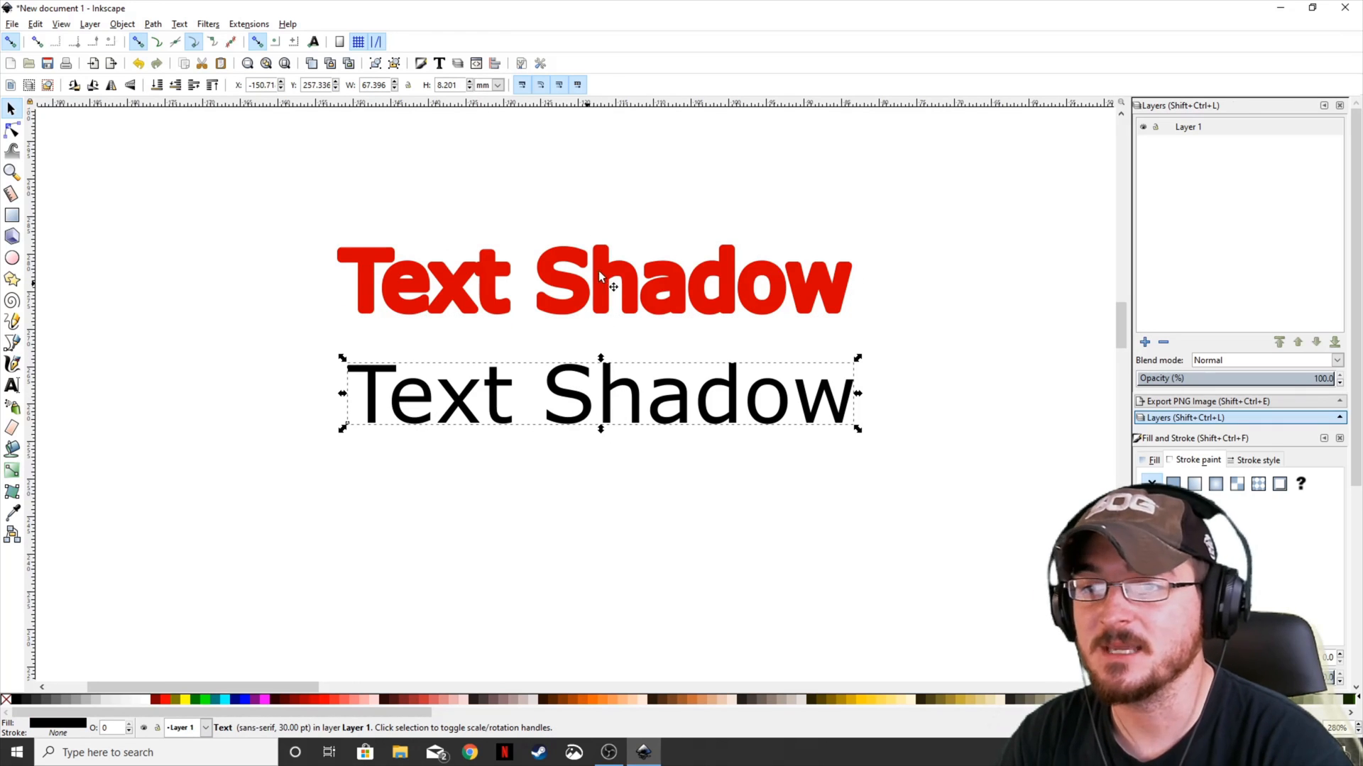
{"action": "mouse_move", "coordinate": [442, 158]}
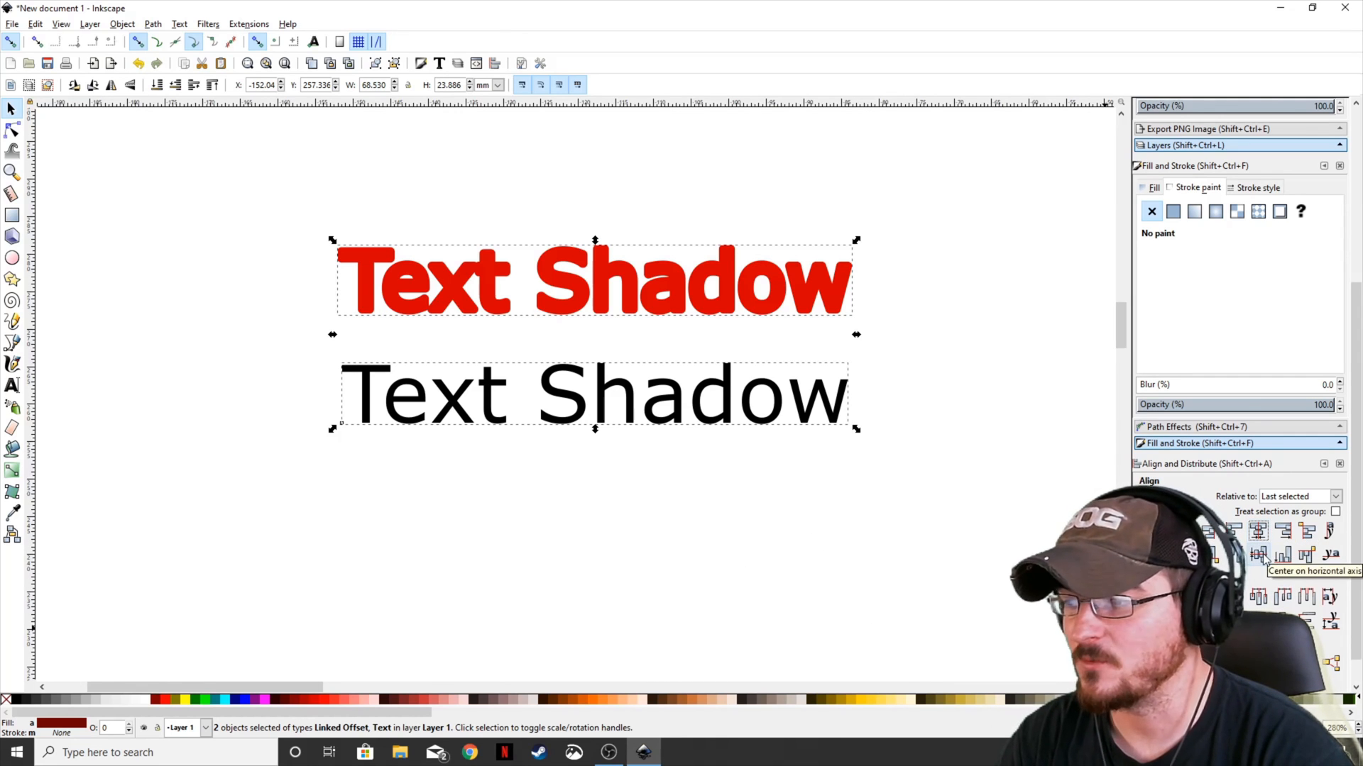
Step: Center the red offset and black 'Text Shadow' on the horizontal axis
{"action": "left_click", "coordinate": [1258, 555]}
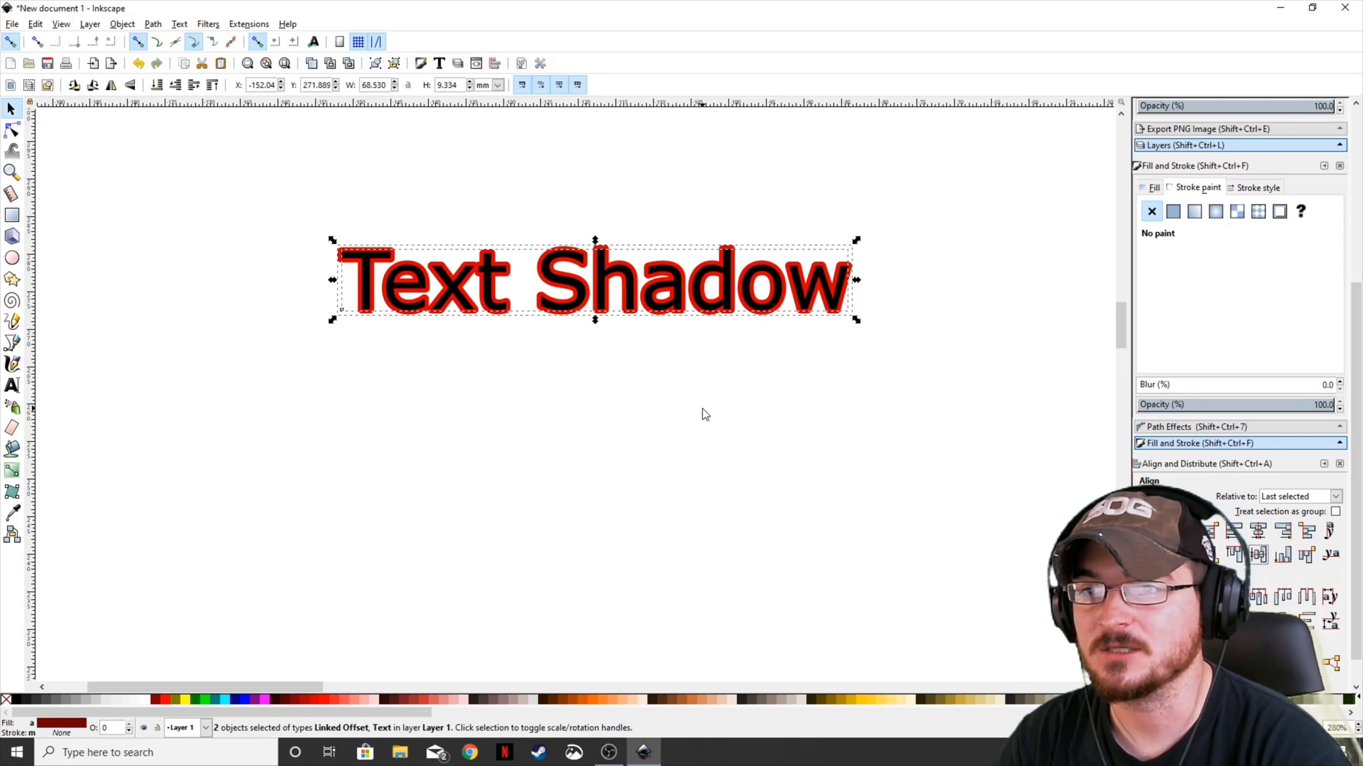